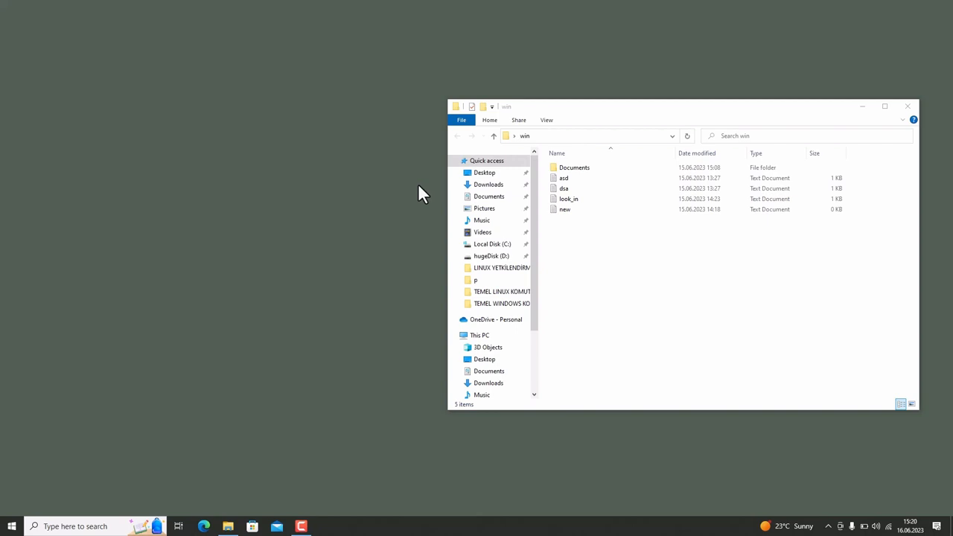
mouse_move(376, 137)
type("cmd")
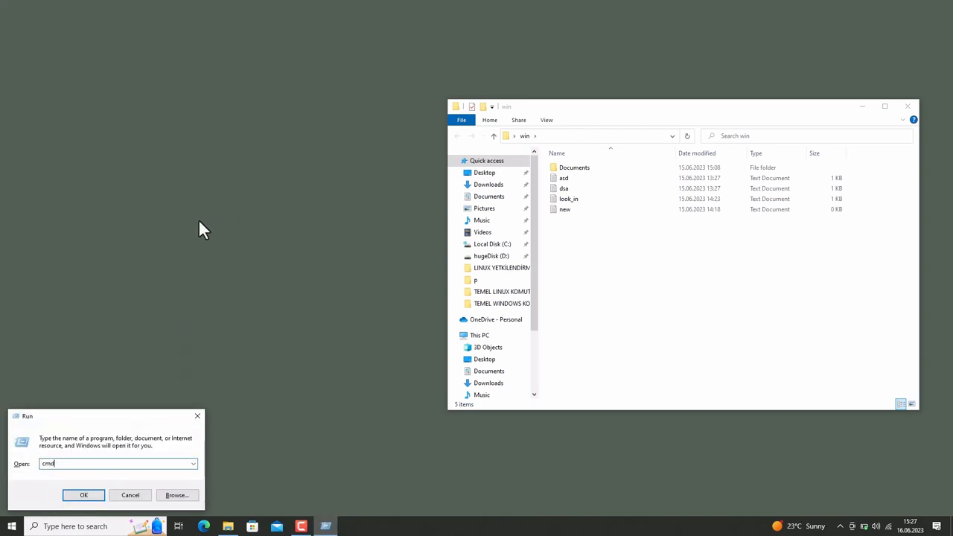
Launch cmd from the Run dialog, then run powershell the same way.
left_click(83, 495)
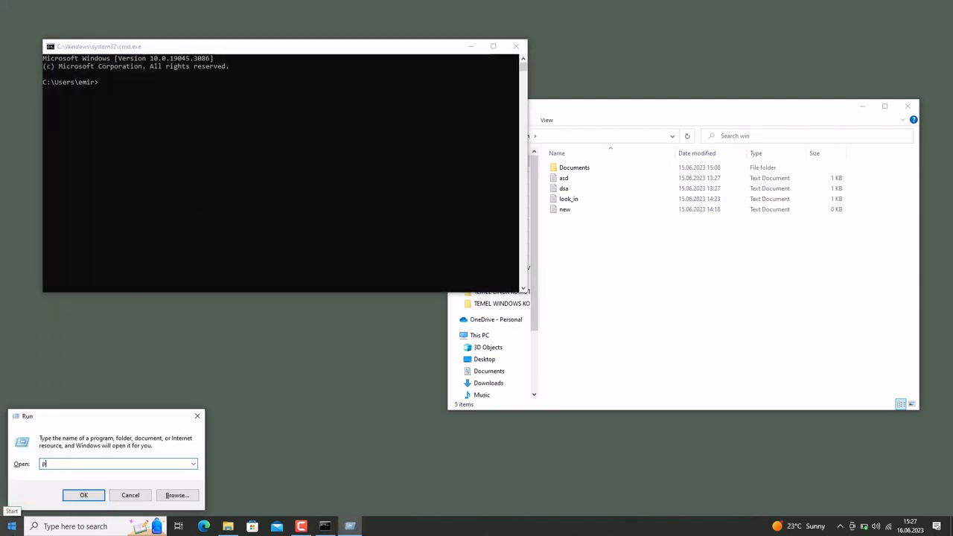
type("powershell")
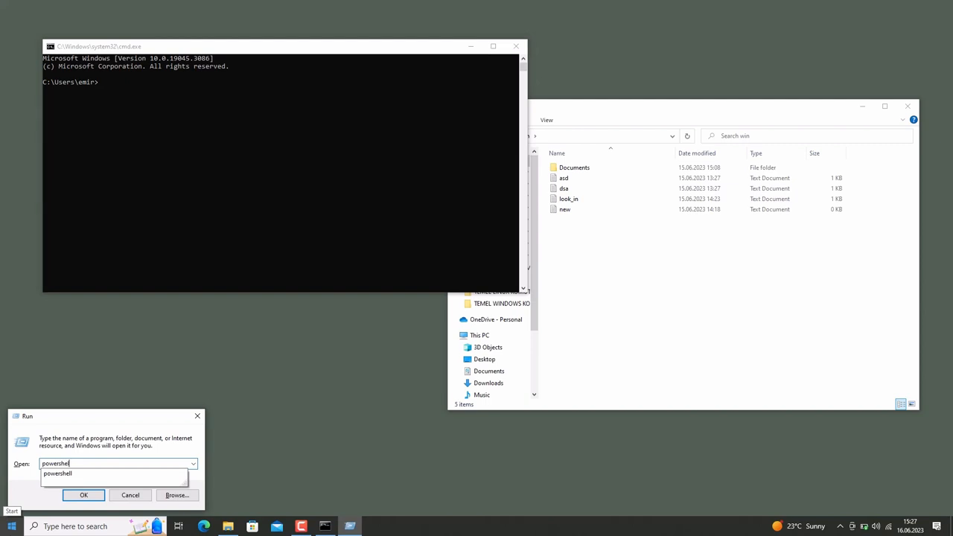
left_click(83, 495)
type("cmd")
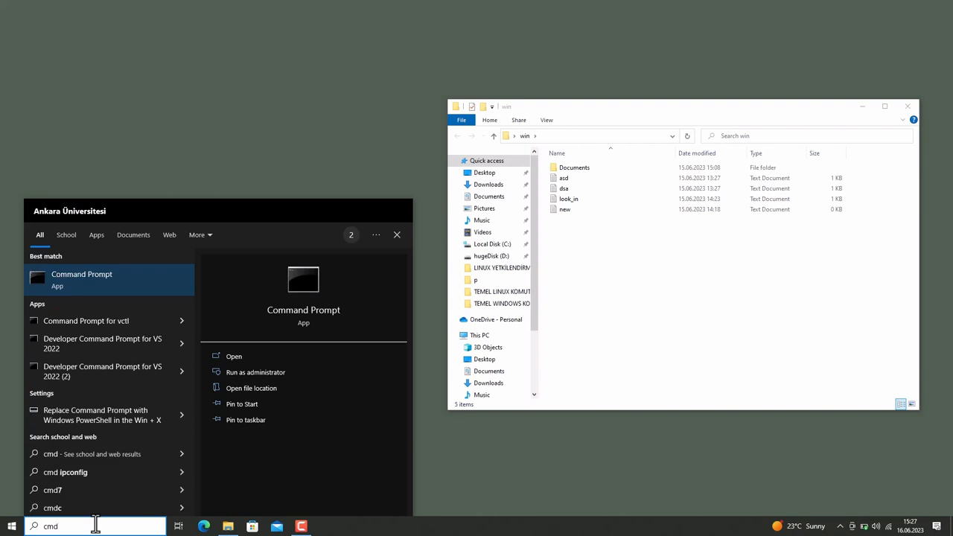
Search Windows for a shell and open Command Prompt from the results.
type("powe")
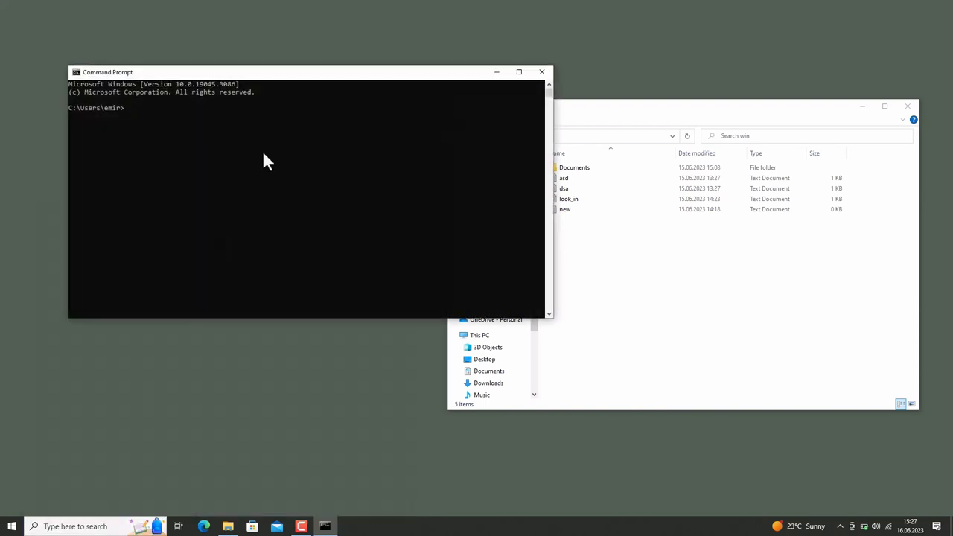
Change into Desktop\win and show the fc command's help with fc /?
type("cd")
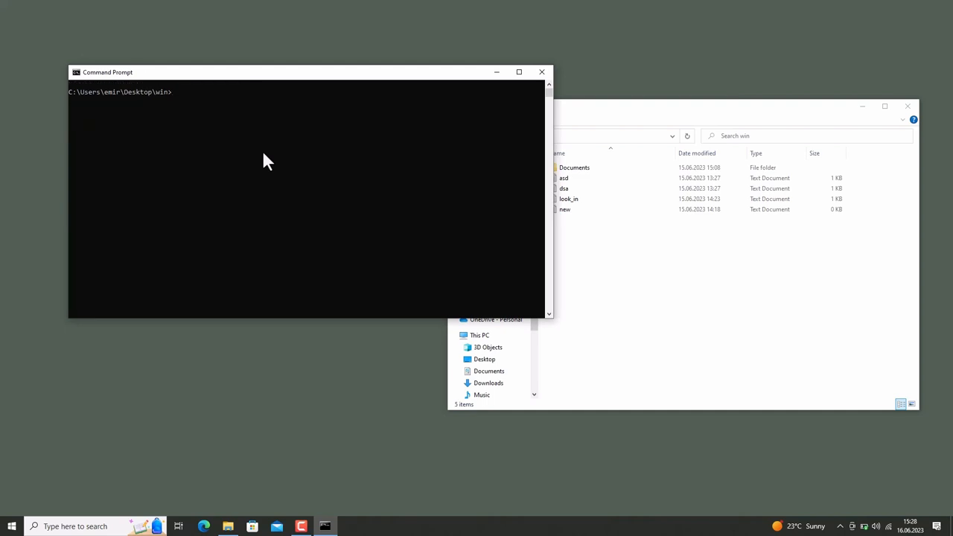
type("fc")
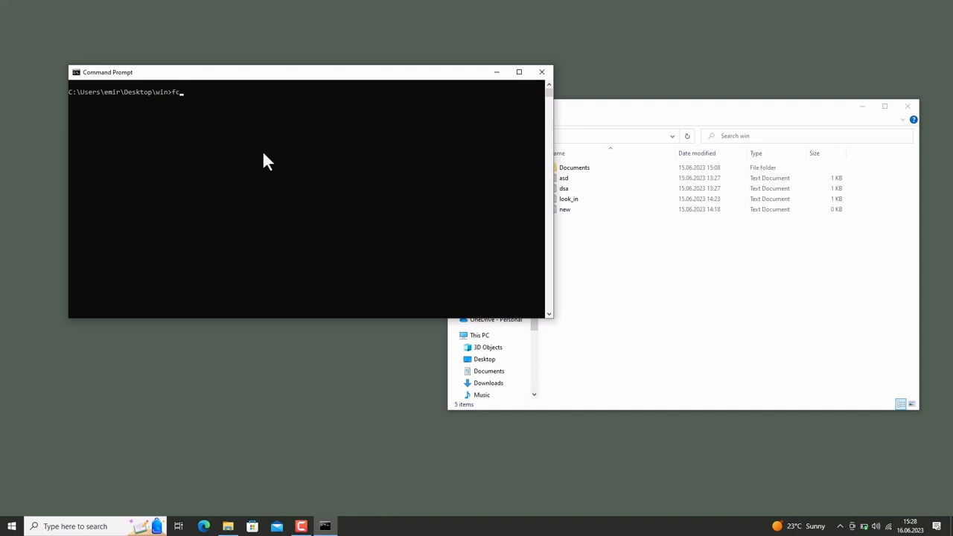
mouse_move(263, 155)
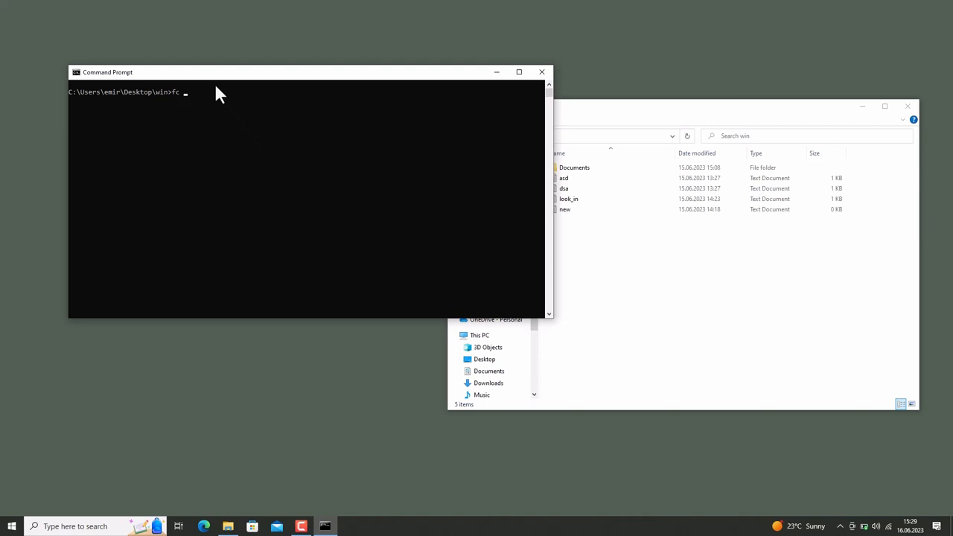
type("/")
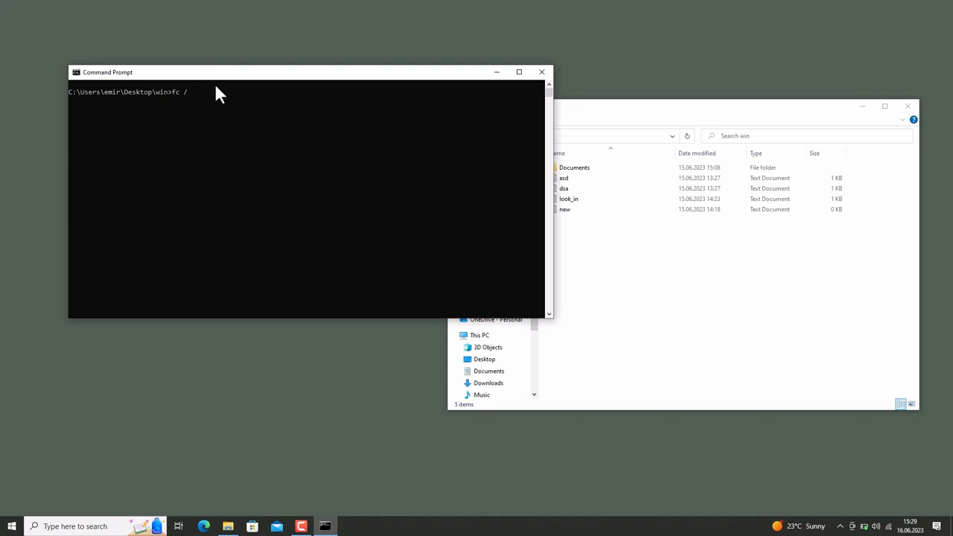
type("?")
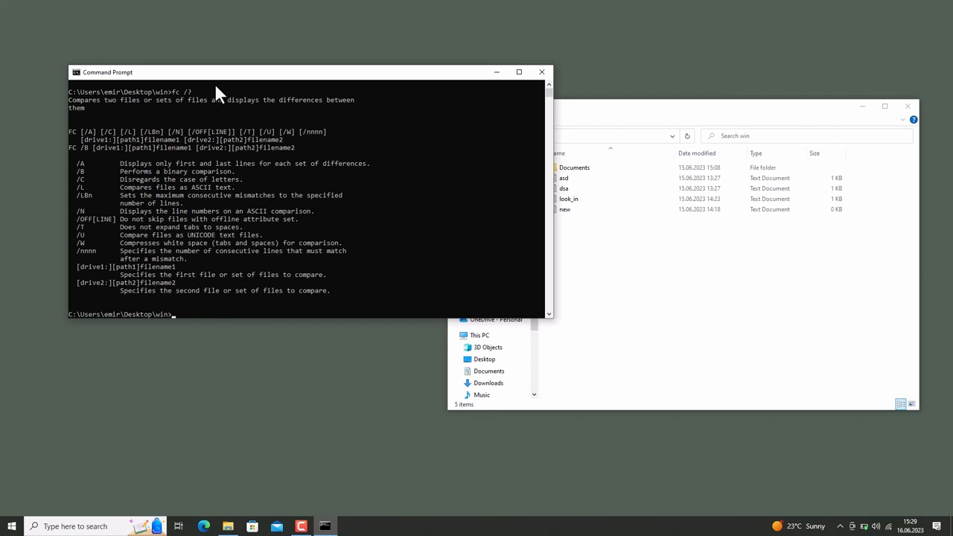
mouse_move(121, 188)
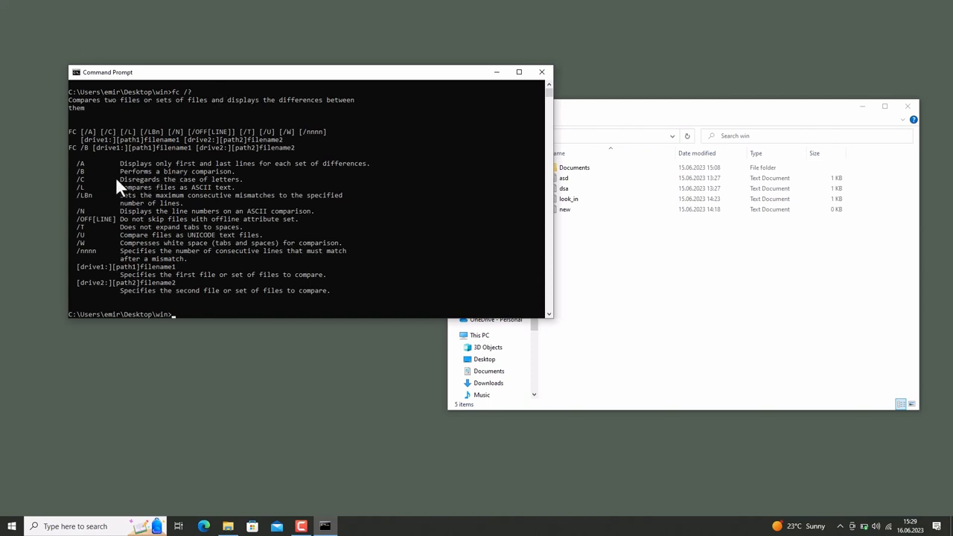
mouse_move(195, 187)
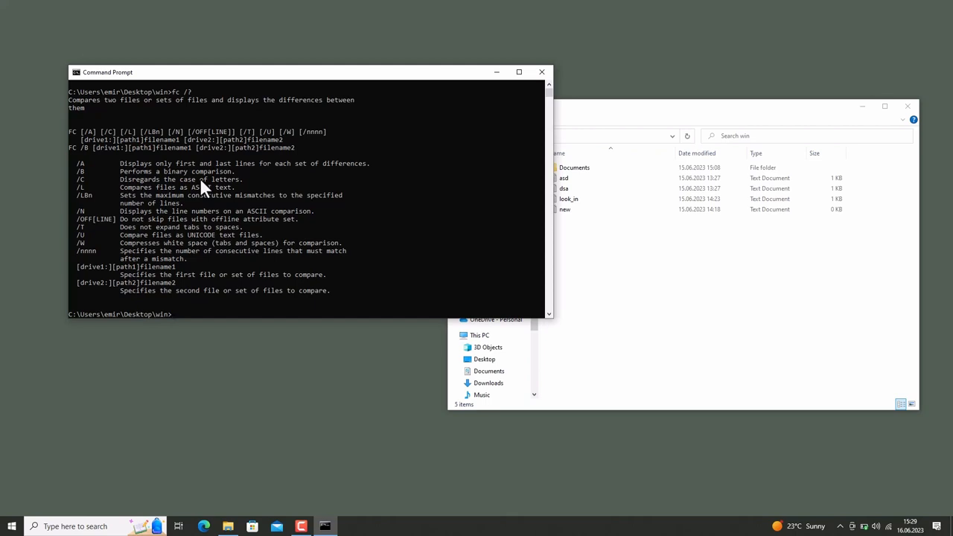
mouse_move(290, 123)
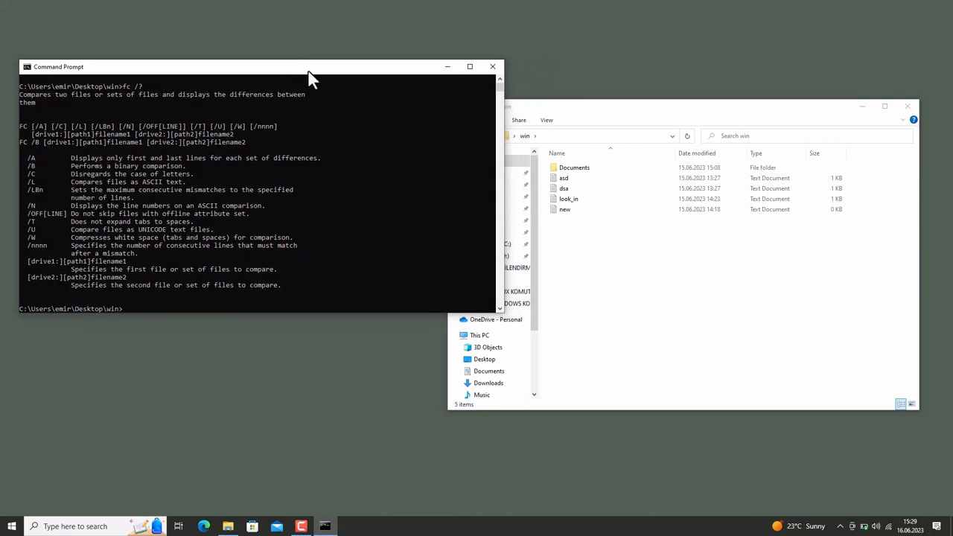
Compare asd.txt with dsa.txt ignoring case using fc /C.
left_click(563, 178)
type("fc /c")
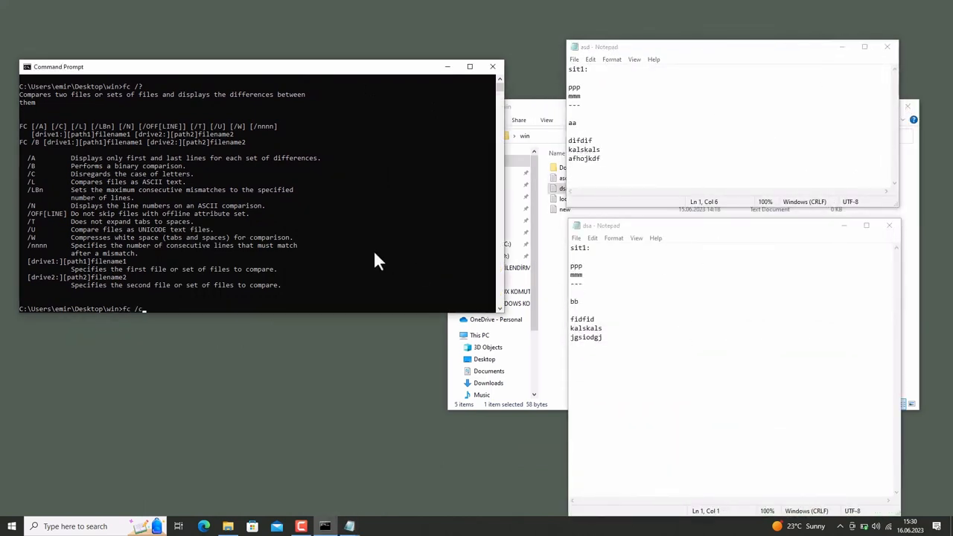
type("C")
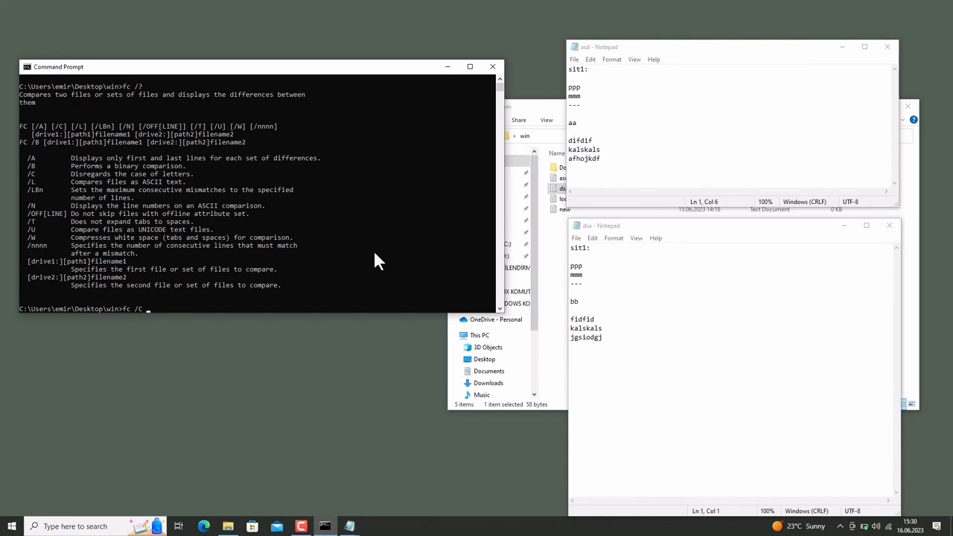
type("asd.txt")
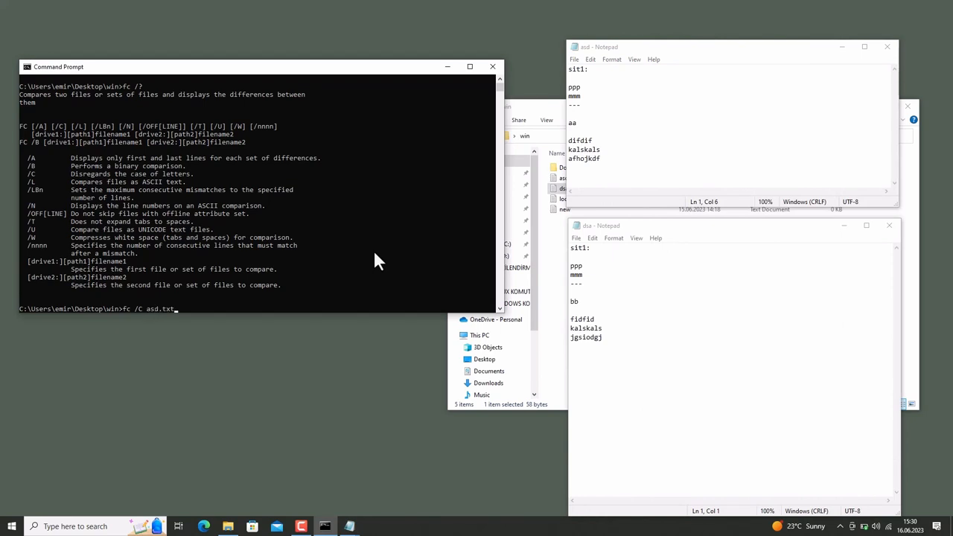
type("dsa.txt")
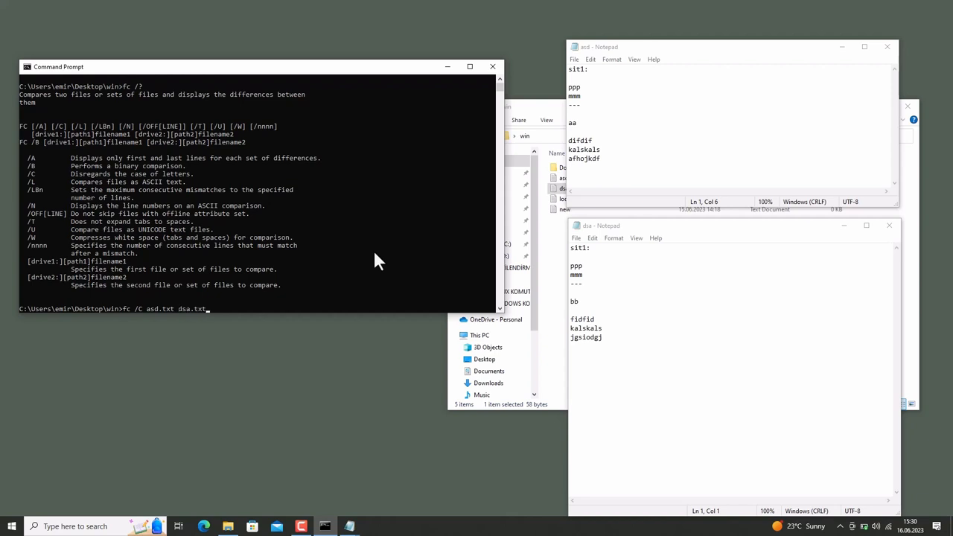
key("enter")
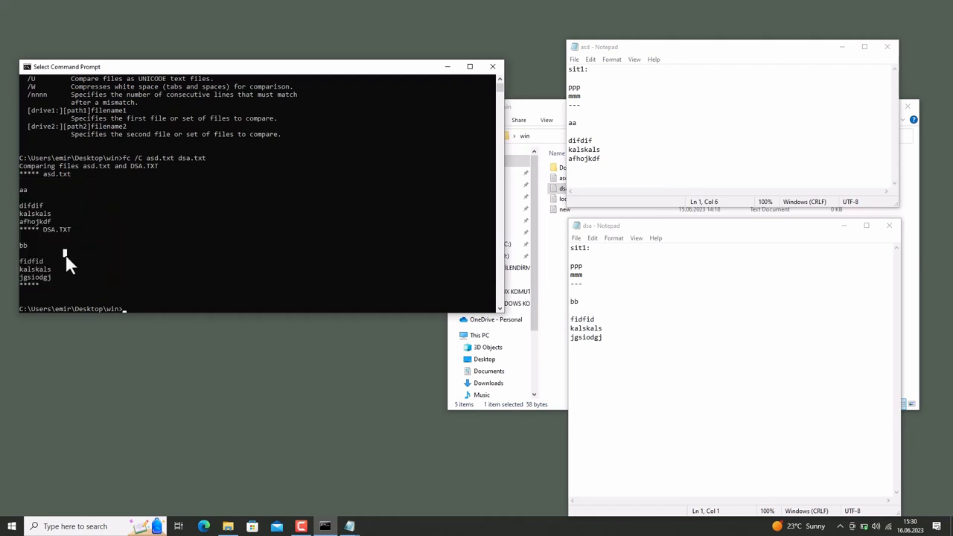
mouse_move(81, 288)
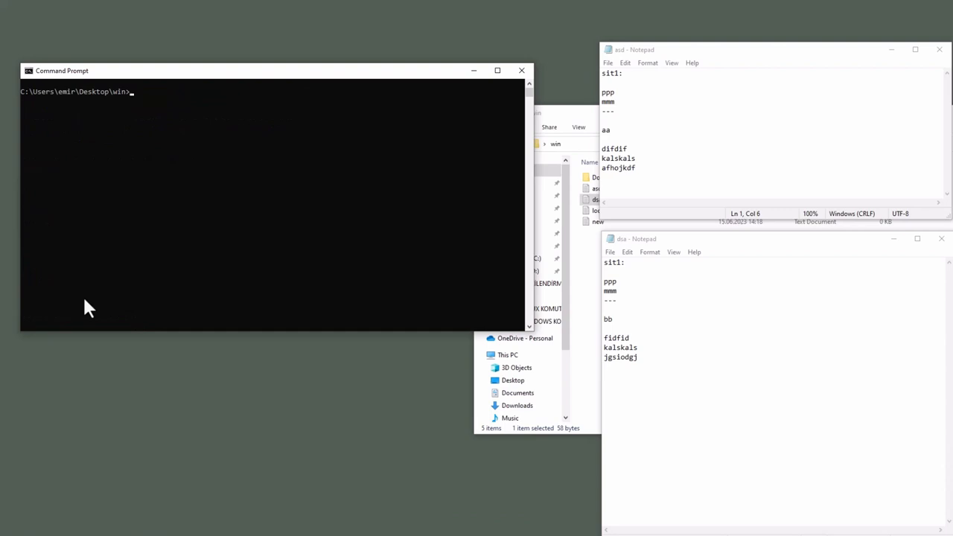
List the win folder with dir, then list the Documents subfolder's contents.
type("dir")
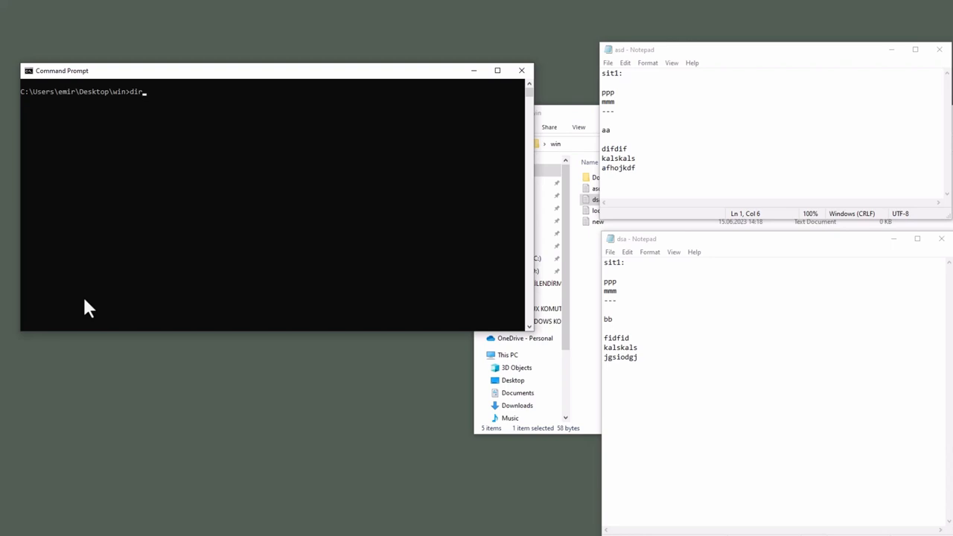
type(".")
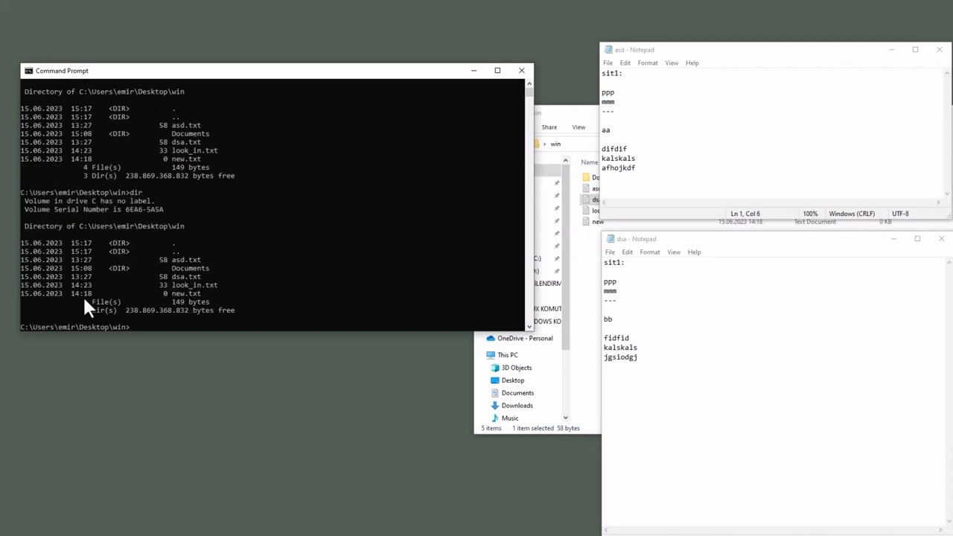
type("dir")
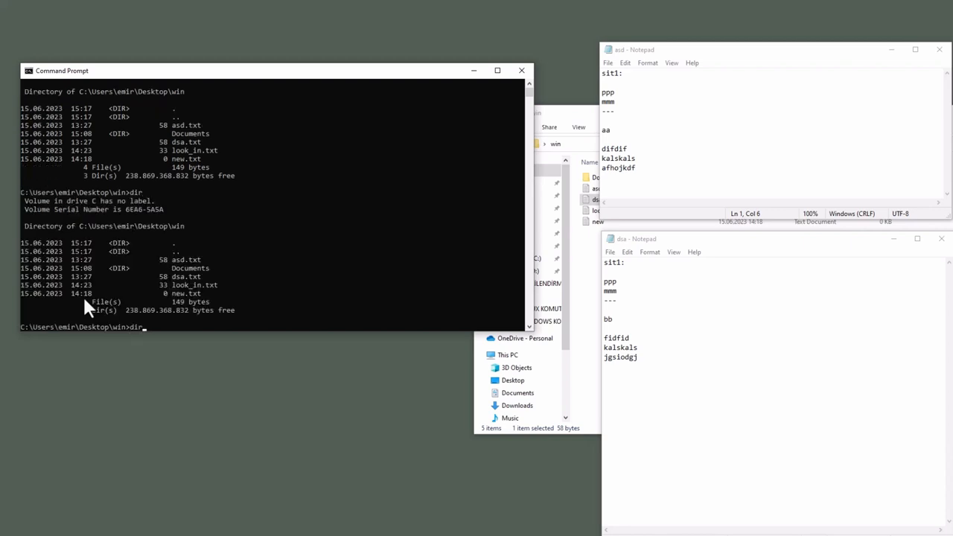
type("Documents")
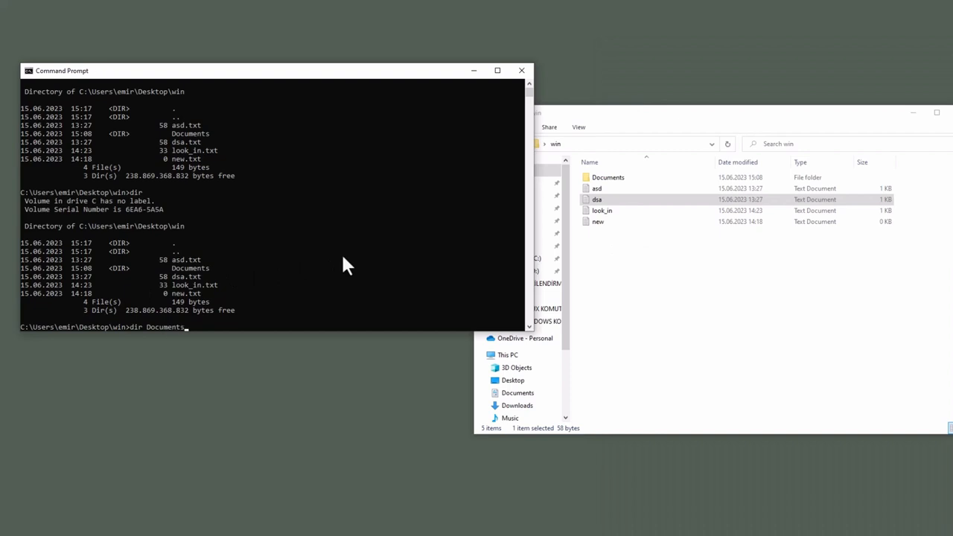
key("enter")
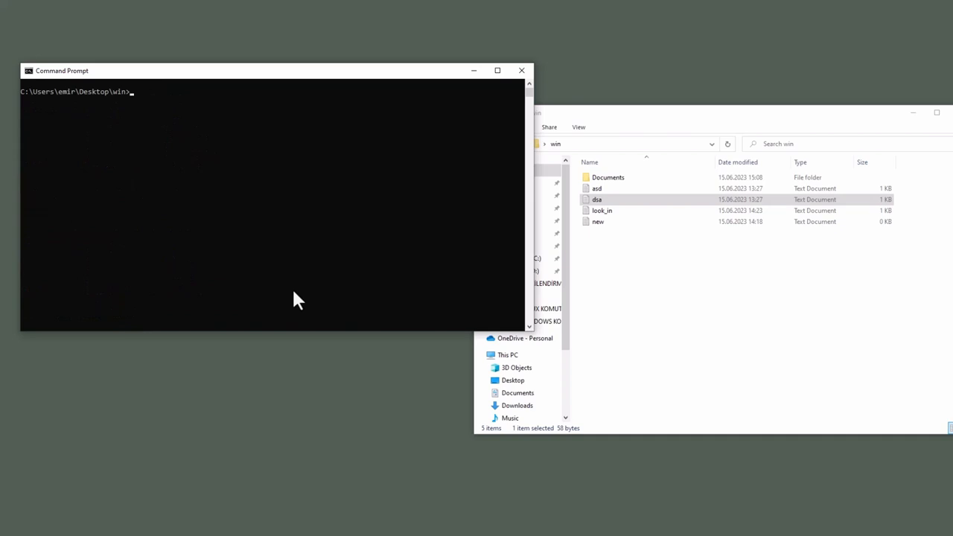
Decline del Documents at the prompt, delete new.txt, and confirm the path with cd.
type("del")
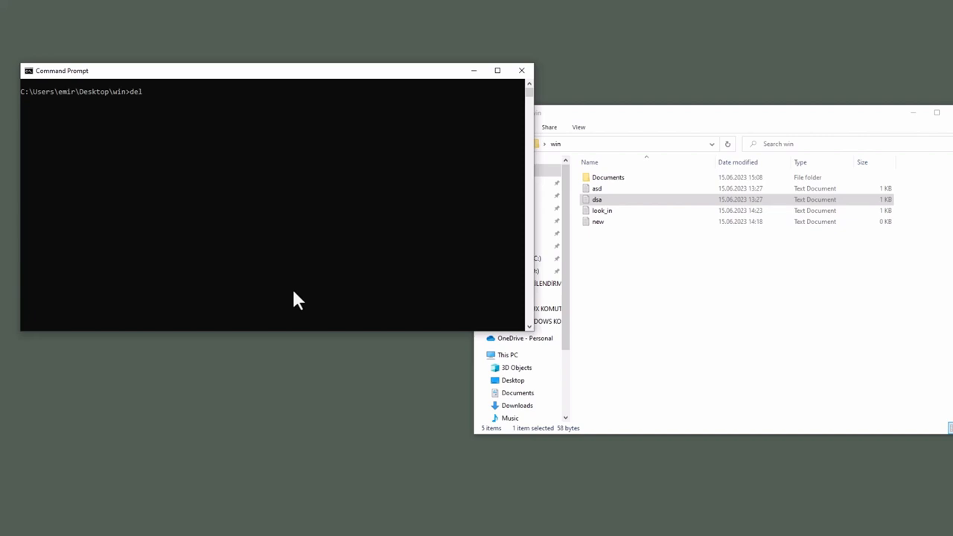
type("D")
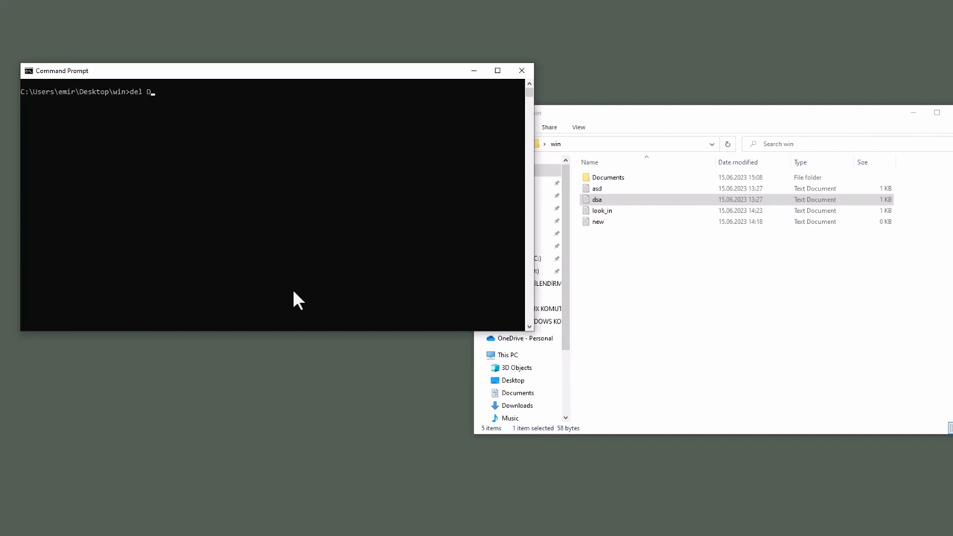
type("ocuments")
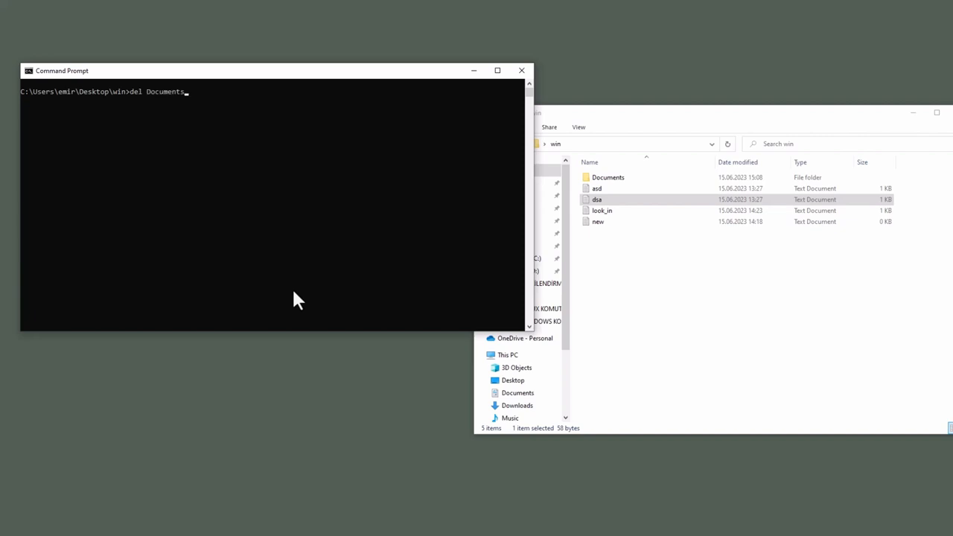
key("enter")
type("del new")
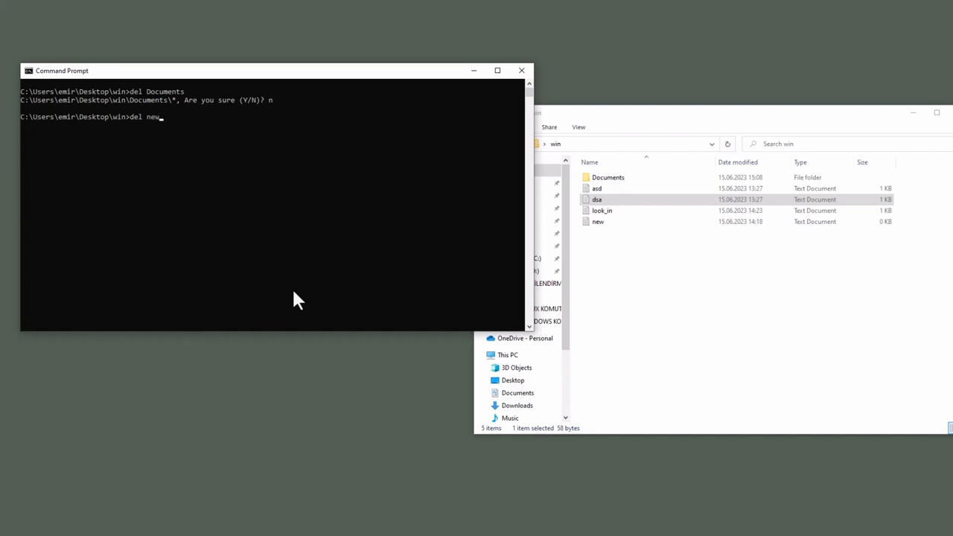
type(".txt")
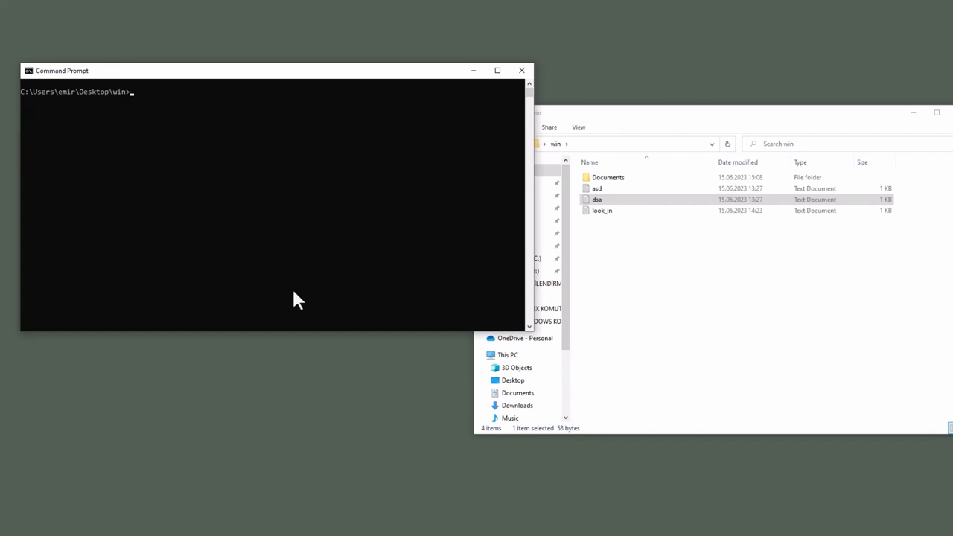
type("cd")
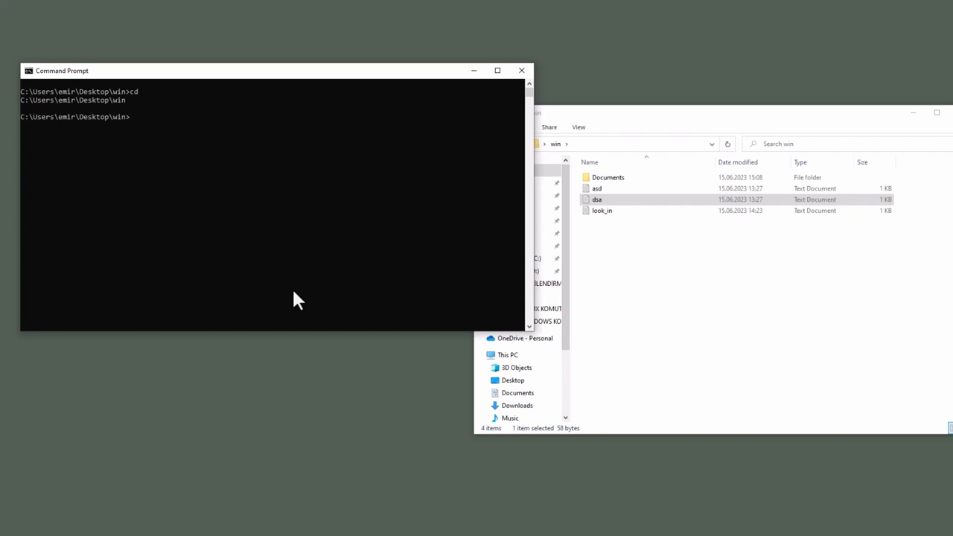
Enter Documents, go up to Desktop with cd .., and return into win.
type("cd Docu")
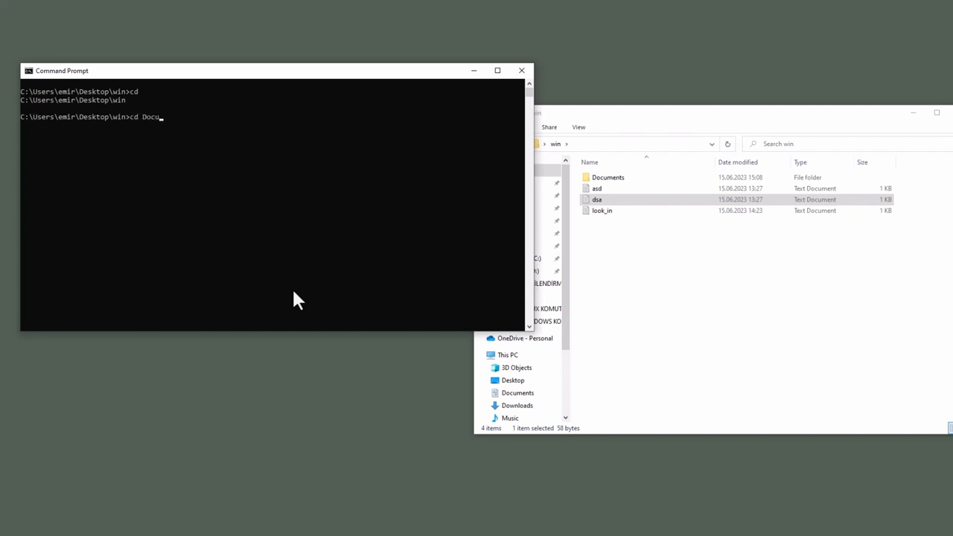
key("Enter")
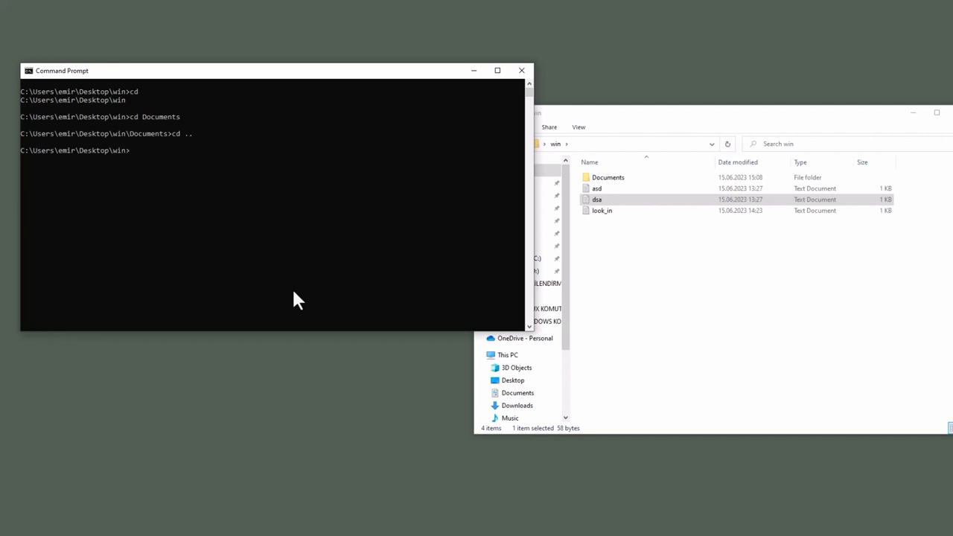
type("cd")
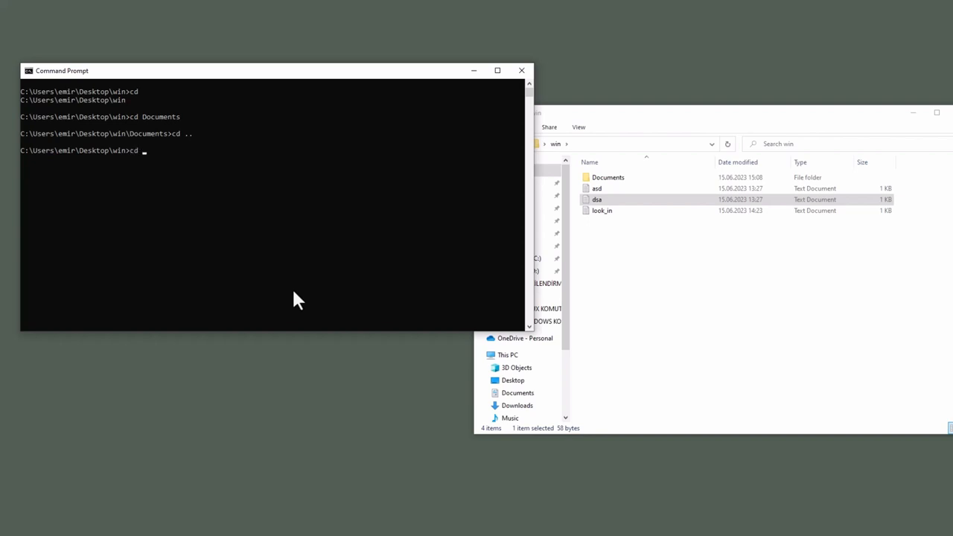
type("..\\")
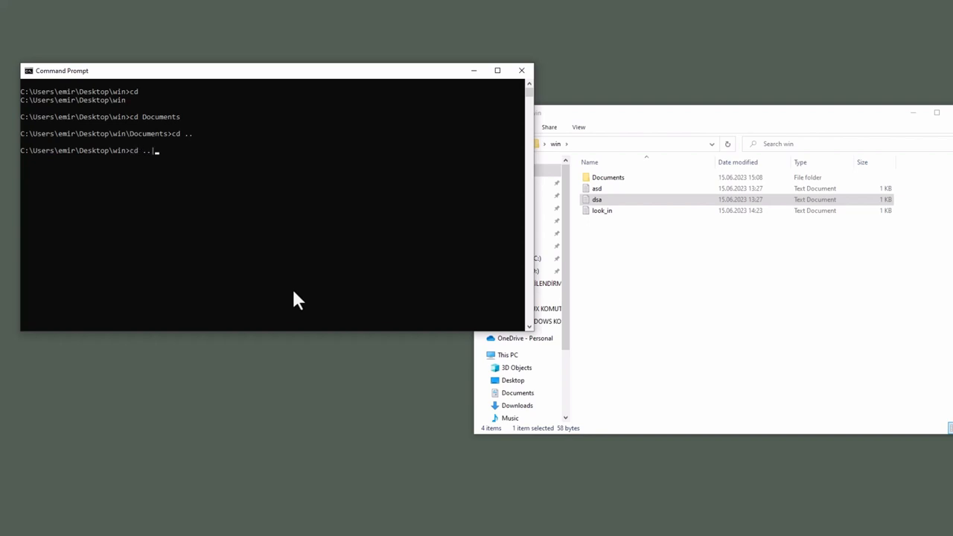
key("Enter")
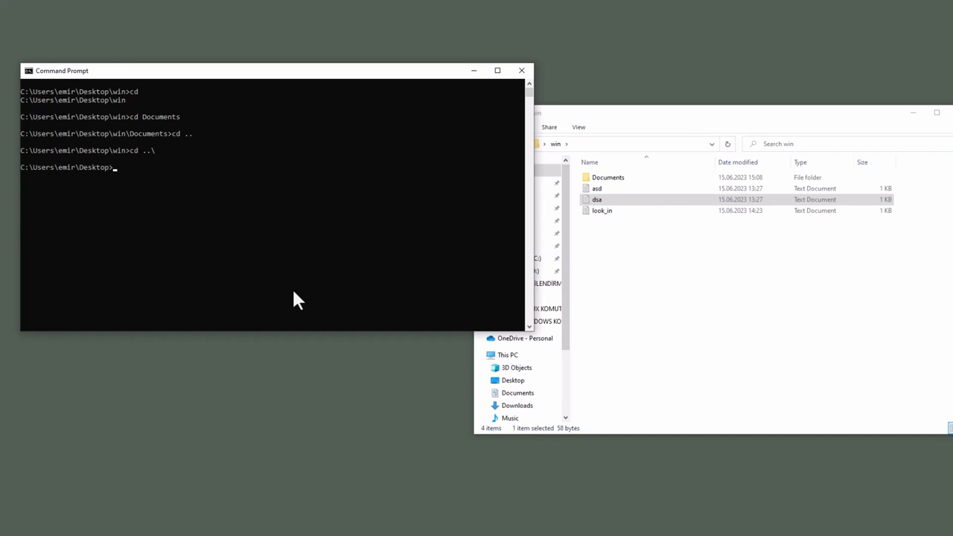
type("cd")
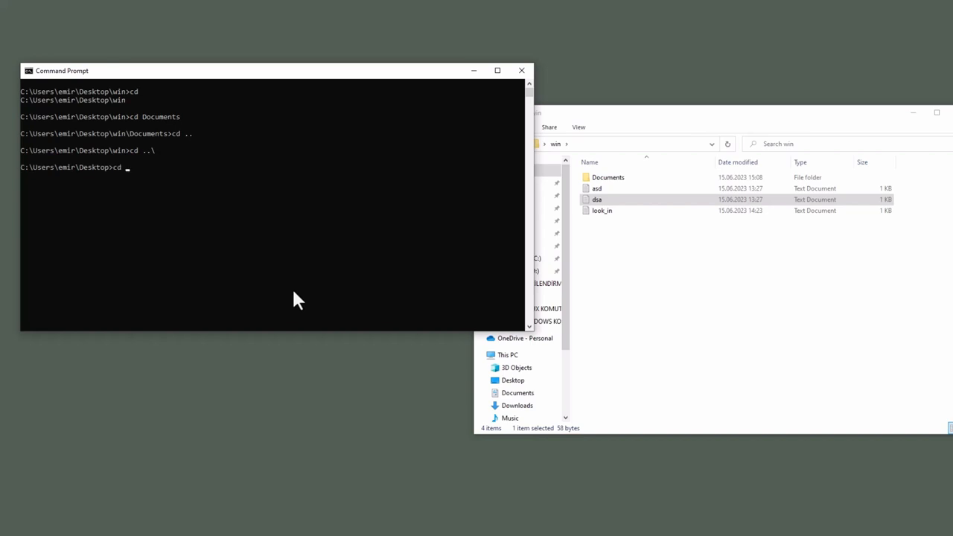
type("wi")
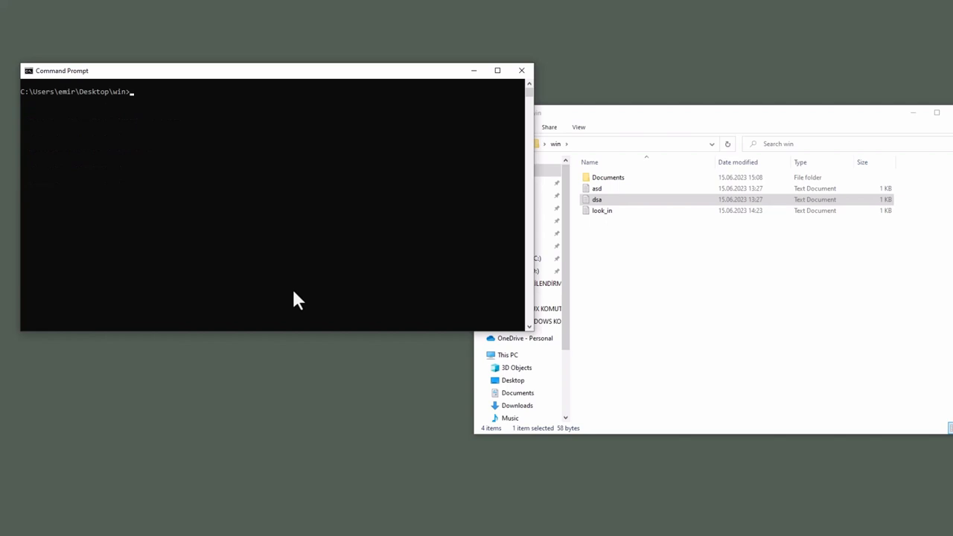
Print look_in.txt's username and password lines with the type command.
type("type")
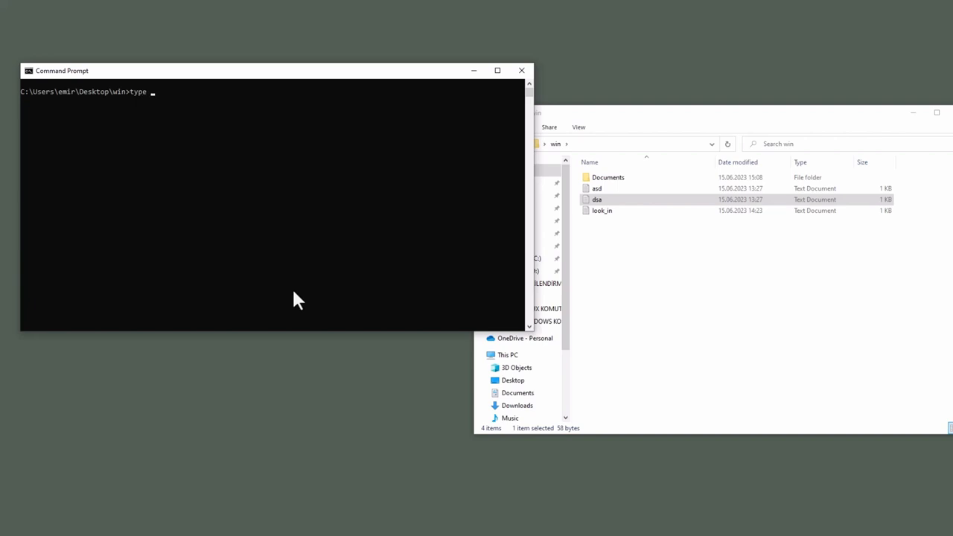
type("look_in.txt")
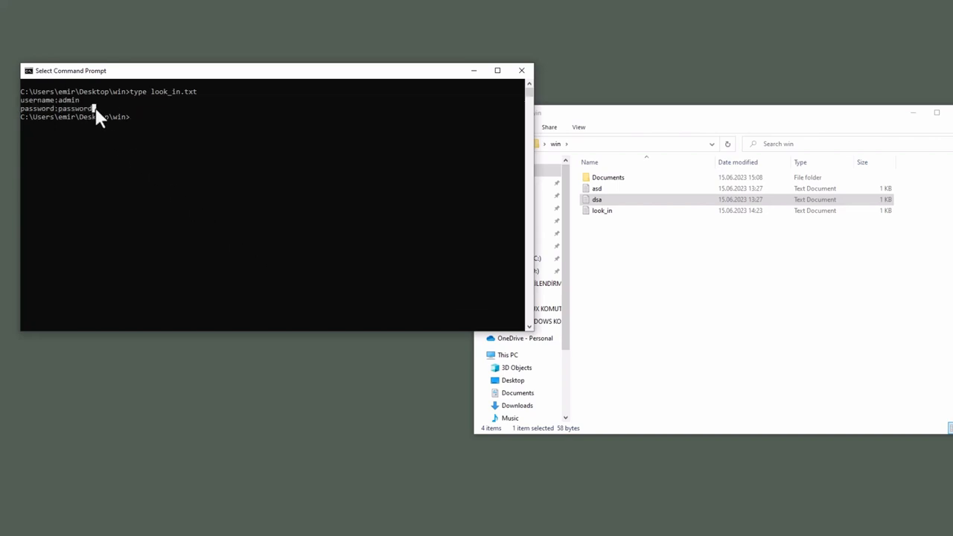
mouse_move(159, 122)
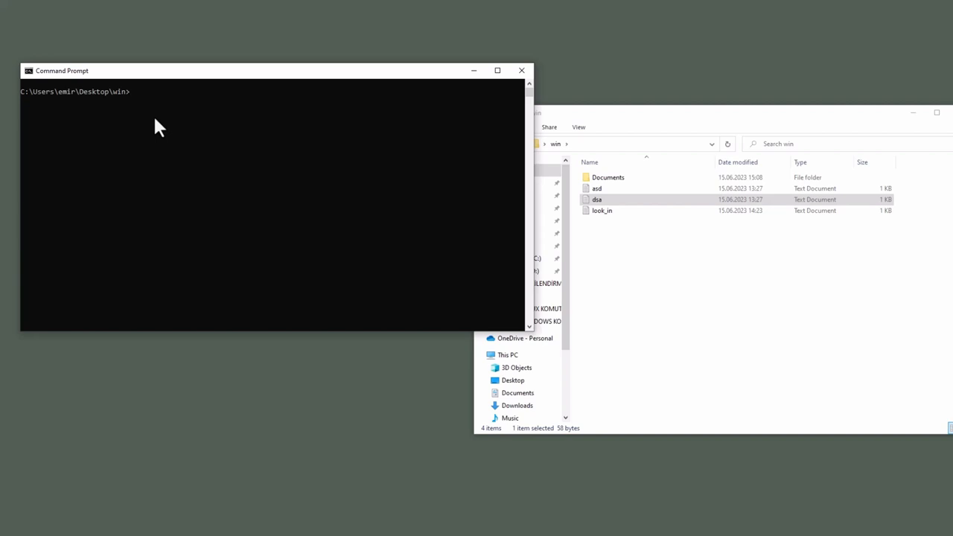
From Documents, copy all files up into win with copy * ..\ and check in Explorer.
type("cd Documents")
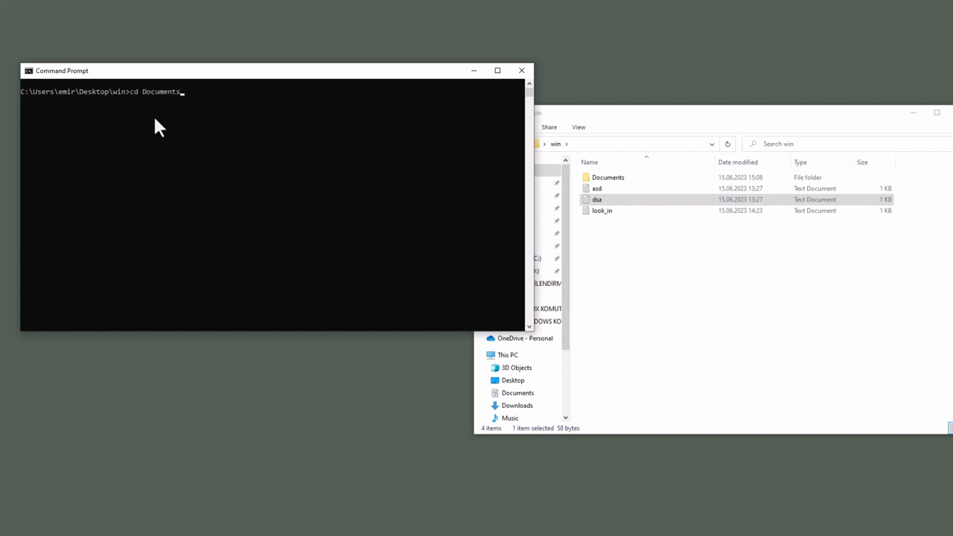
key("Enter")
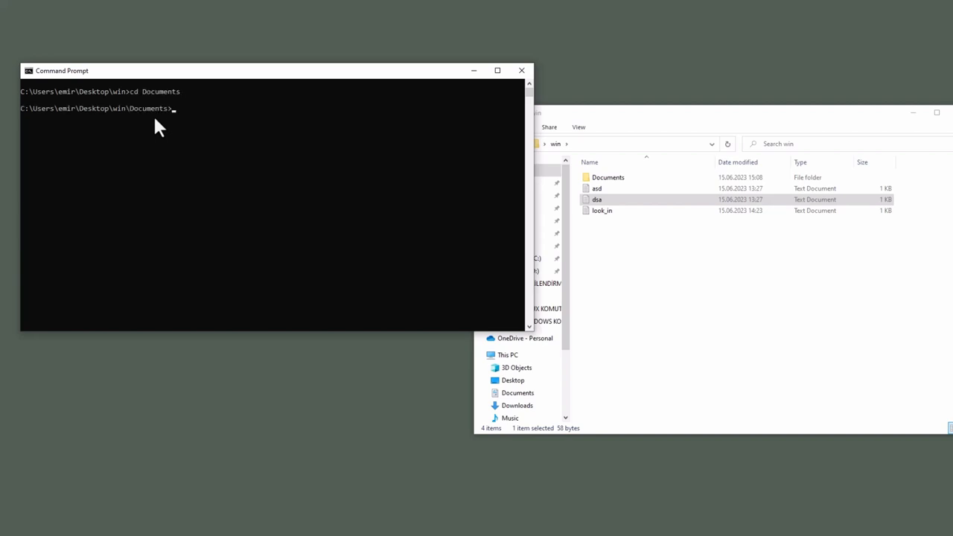
type("copy")
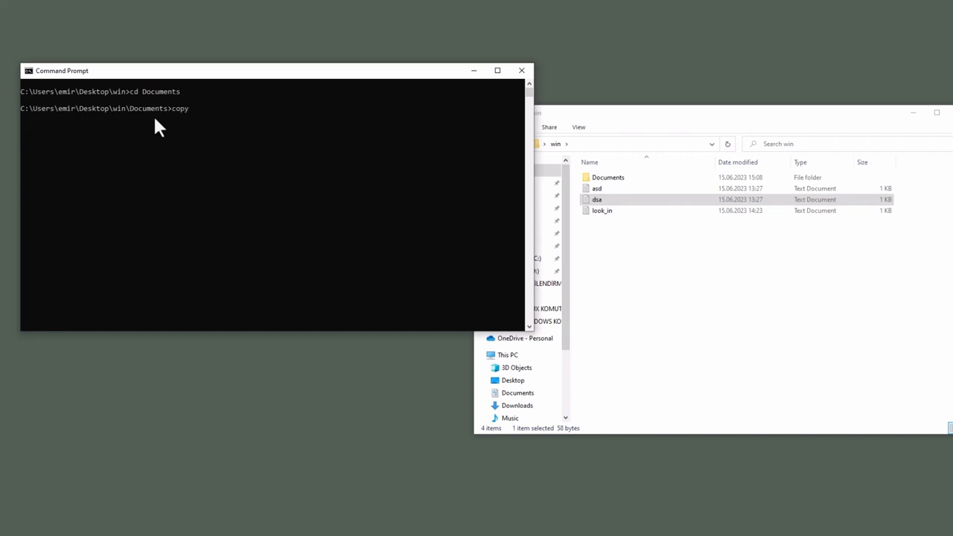
type("*")
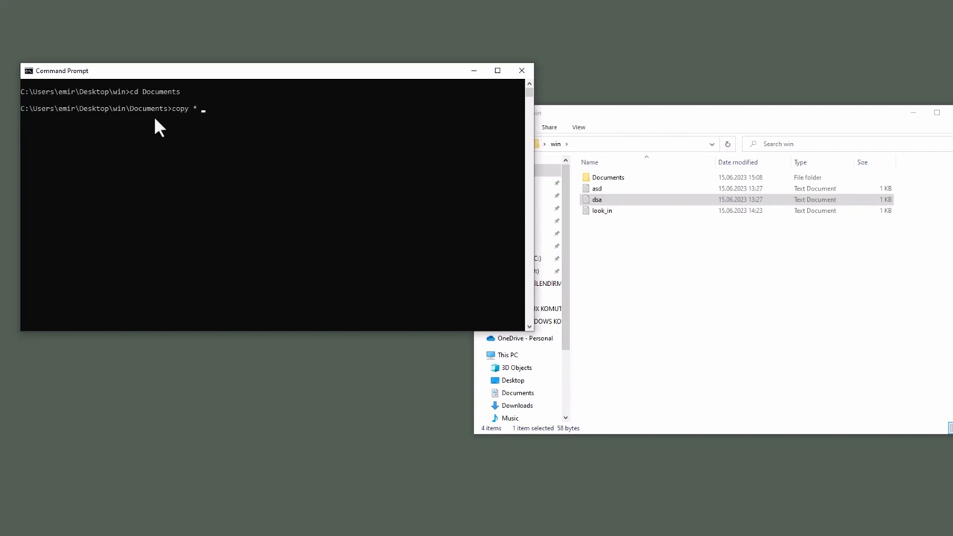
type("..\\")
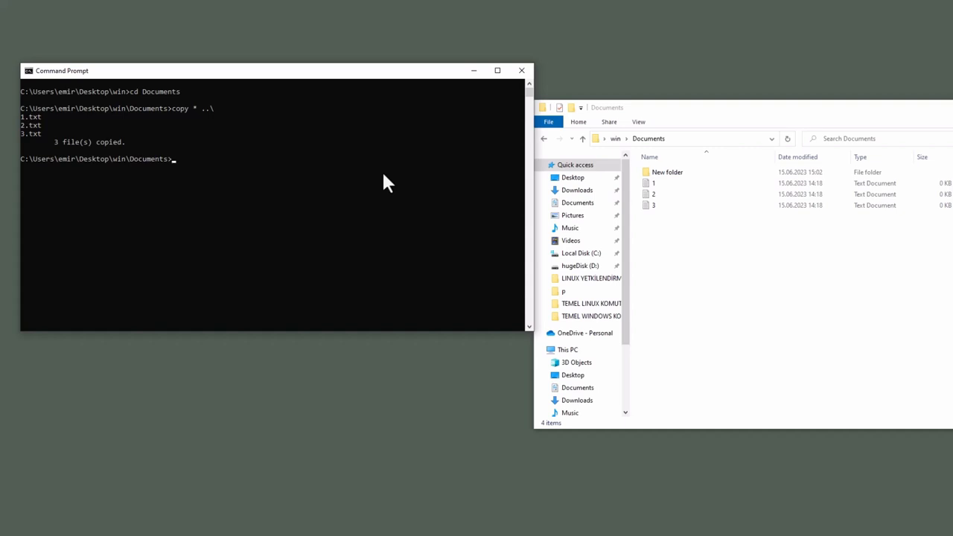
mouse_move(556, 148)
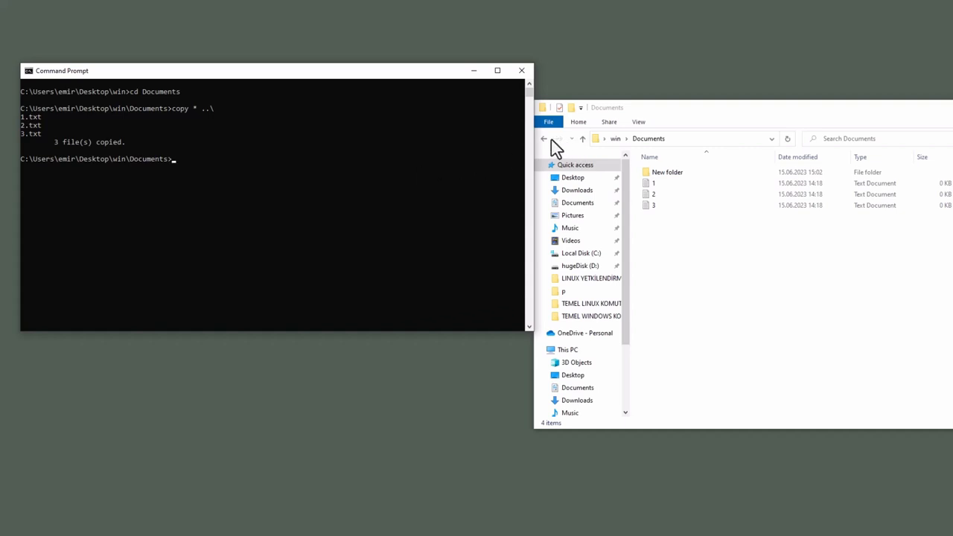
left_click(544, 139)
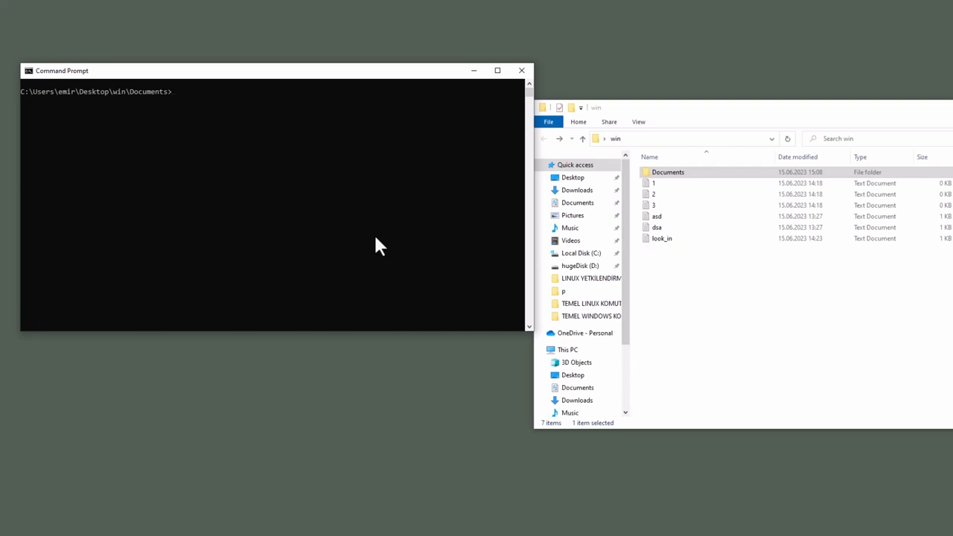
Move New folder from Documents into win, list ..\ with dir, and open a new Command Prompt.
type("move \"New folder")
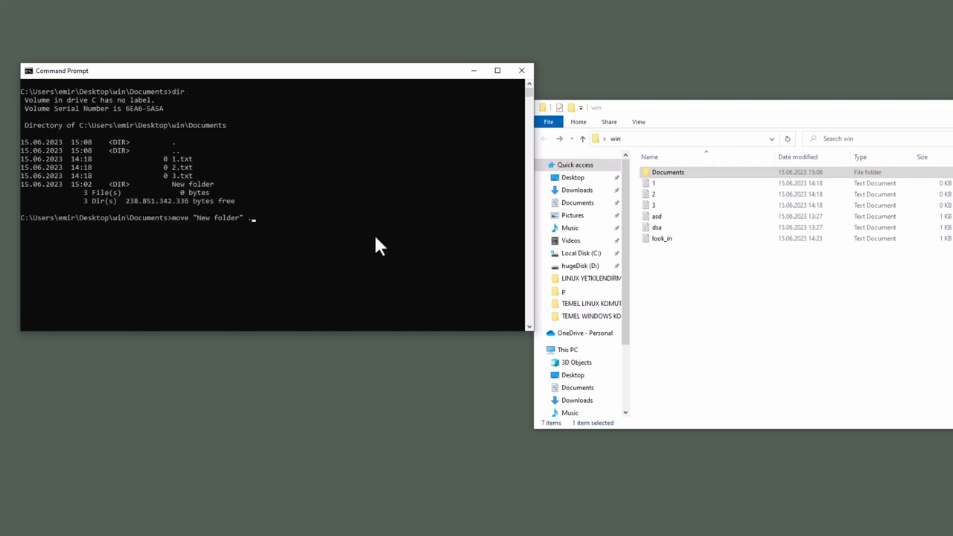
type(".\\")
type("dir")
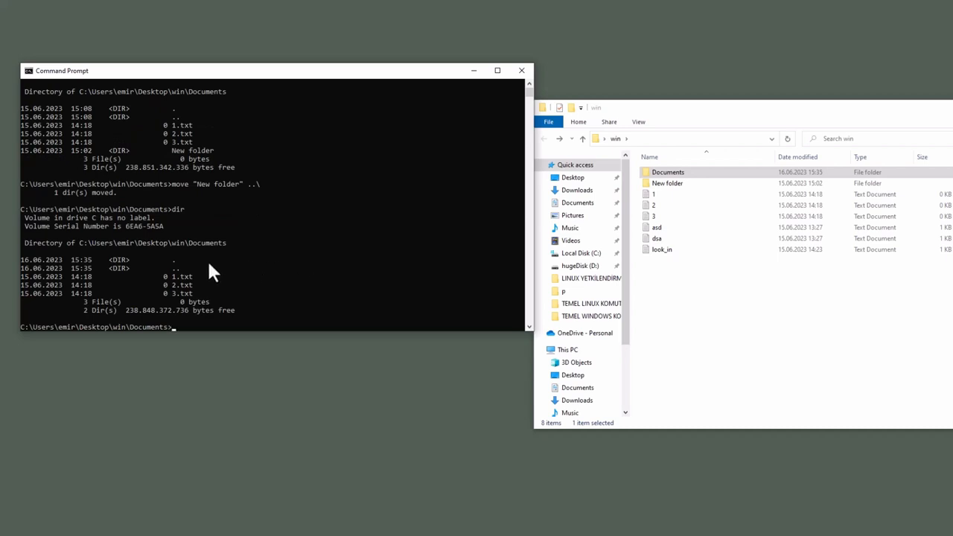
mouse_move(276, 305)
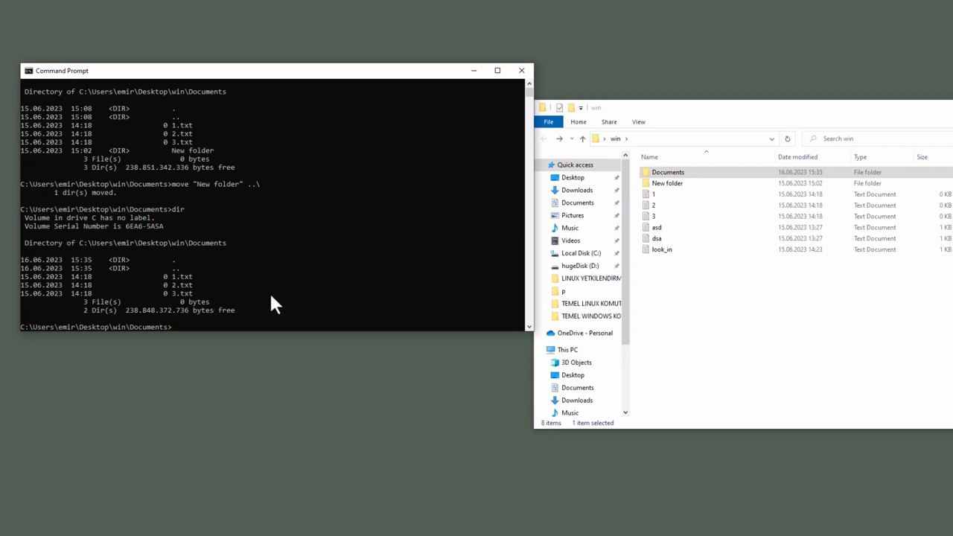
type("dir ..\\")
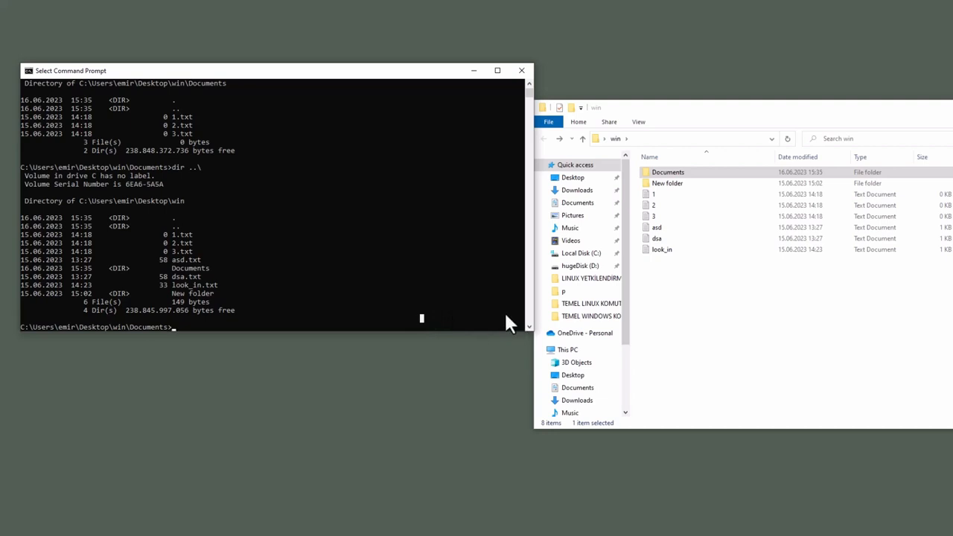
left_click(11, 526)
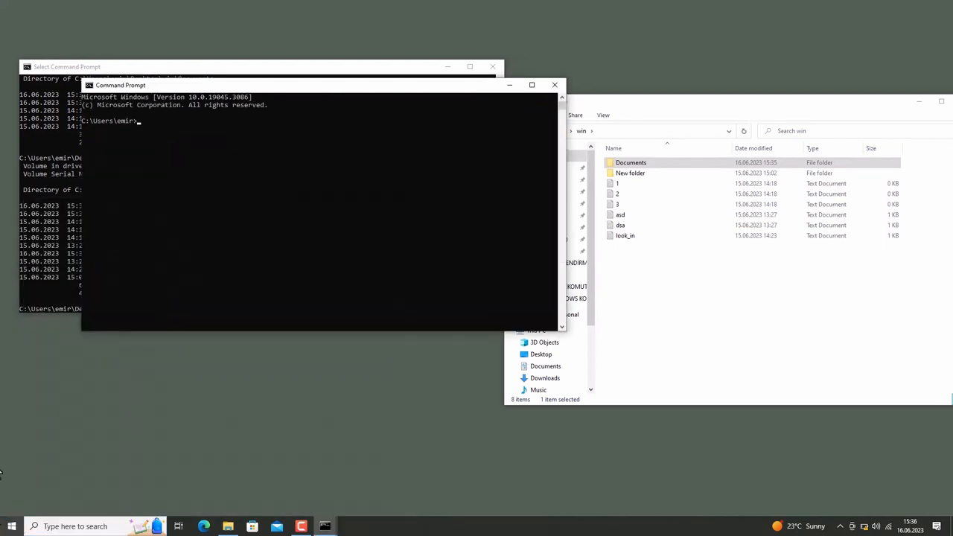
mouse_move(136, 131)
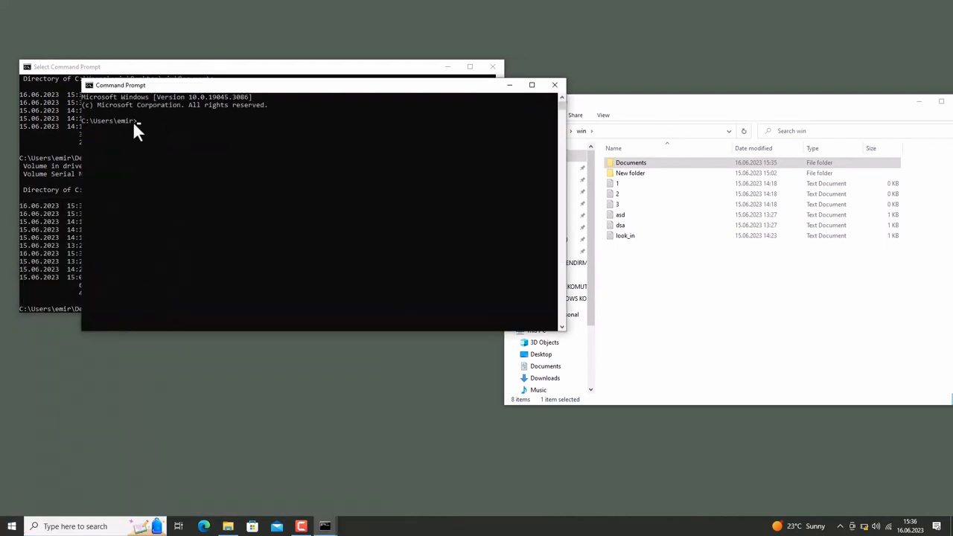
Focus the new Command Prompt window waiting at the C:\Users\emir prompt.
left_click(141, 125)
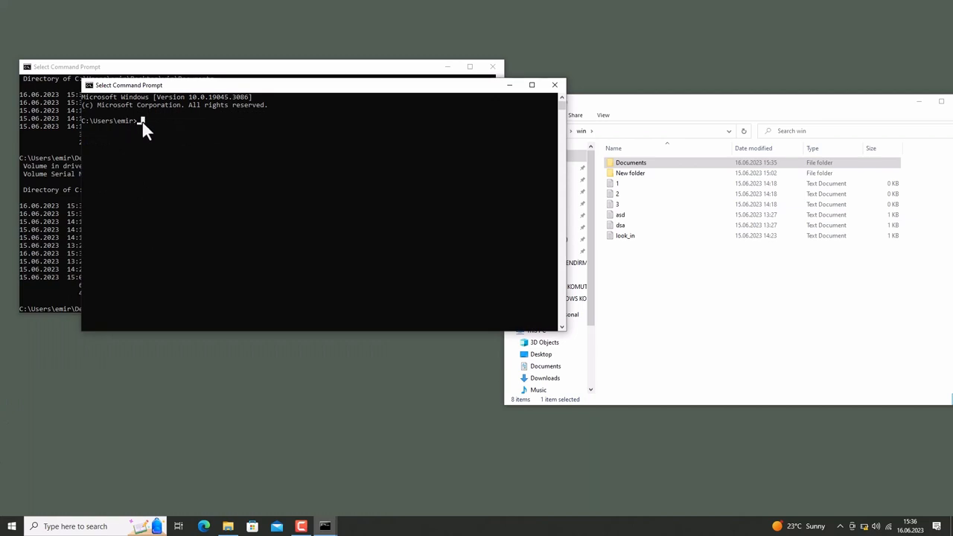
mouse_move(153, 143)
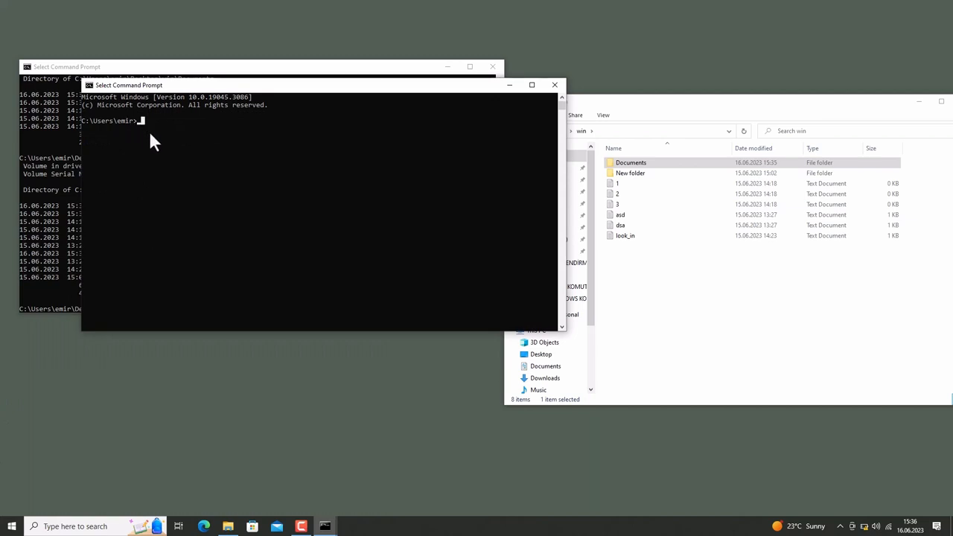
mouse_move(253, 182)
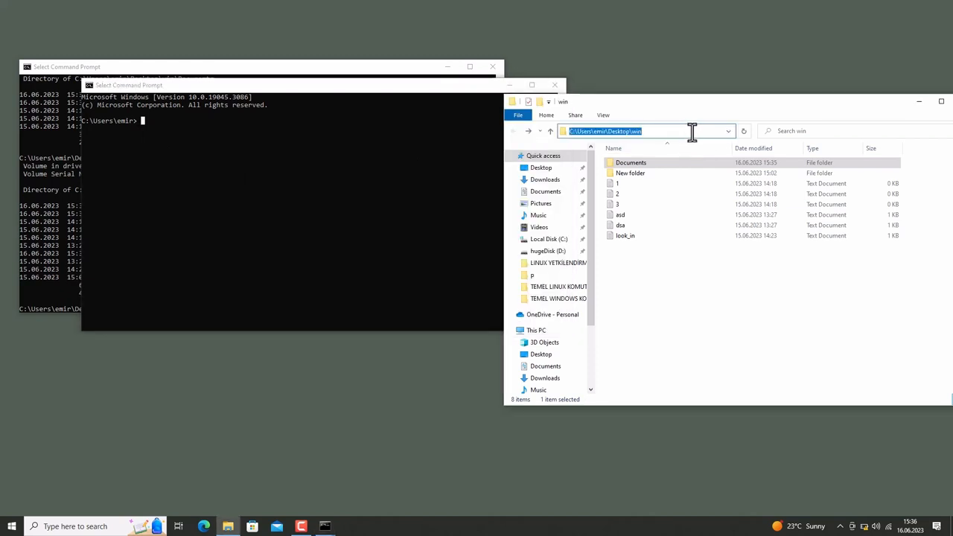
Launch Windows PowerShell in the Desktop\win folder by entering 'powershell' in Explorer's address bar.
type("p")
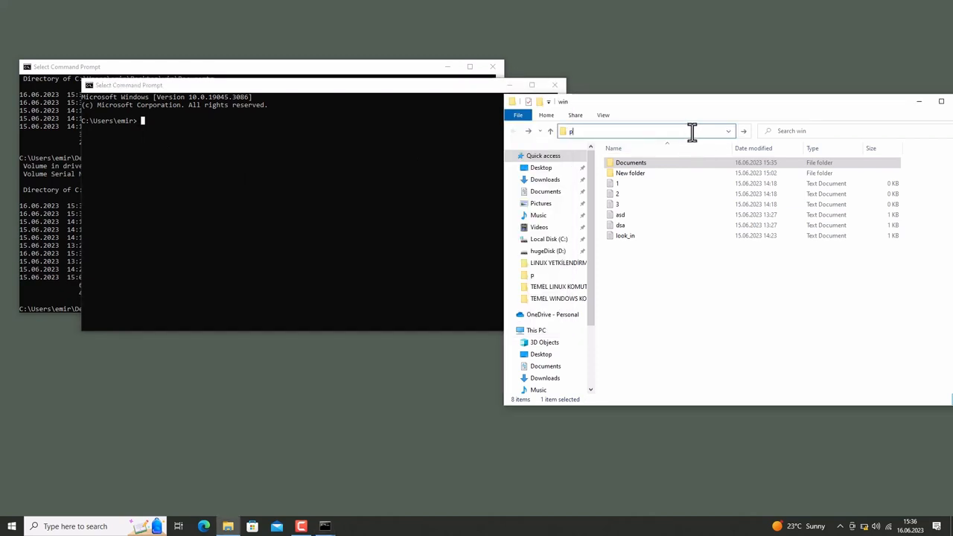
type("powershell")
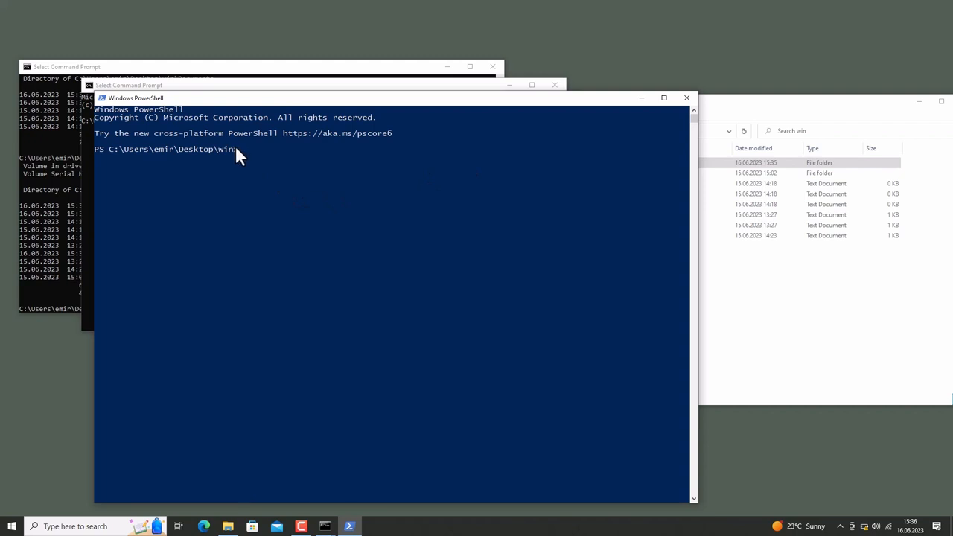
mouse_move(260, 160)
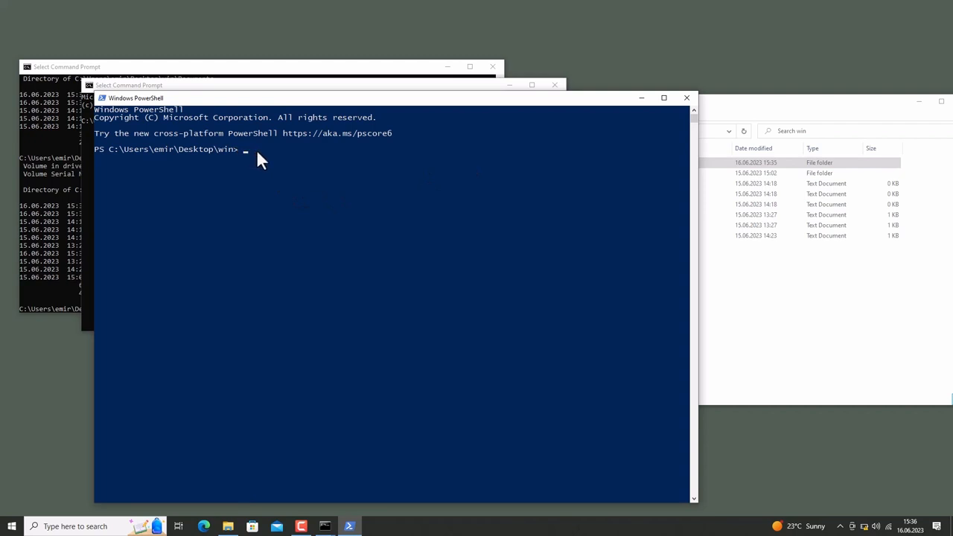